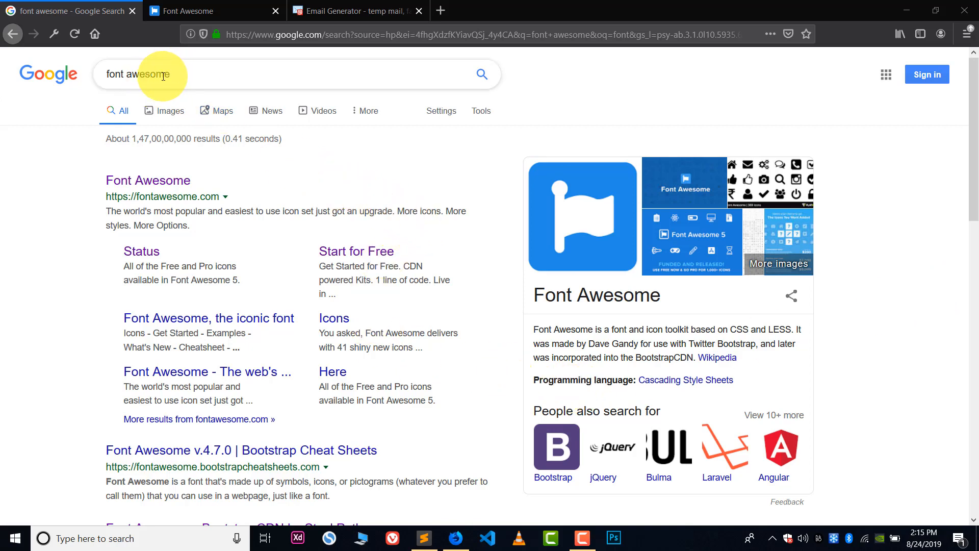
Open the Font Awesome result from Google, then its 'Start for Free' page
{"action": "left_click", "coordinate": [206, 11]}
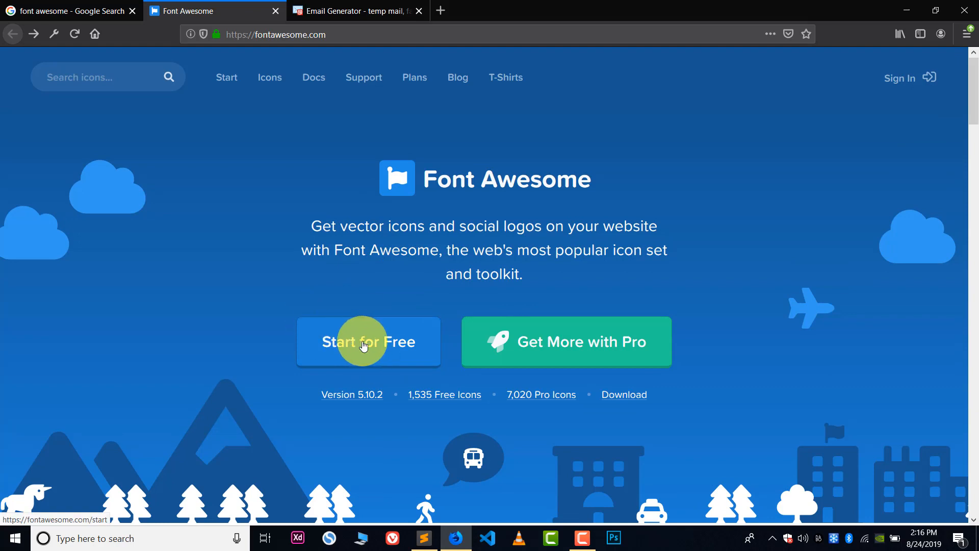
{"action": "left_click", "coordinate": [367, 341]}
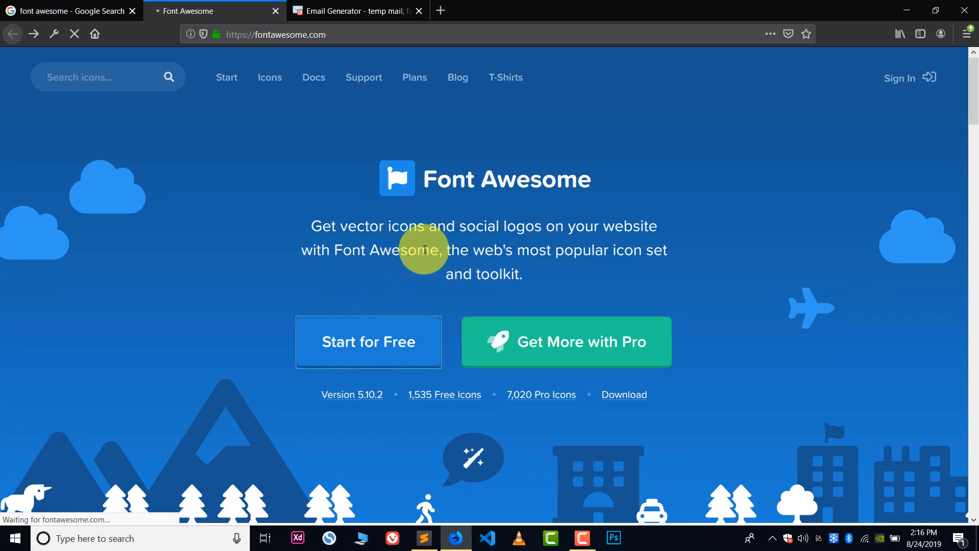
{"action": "left_click", "coordinate": [368, 342]}
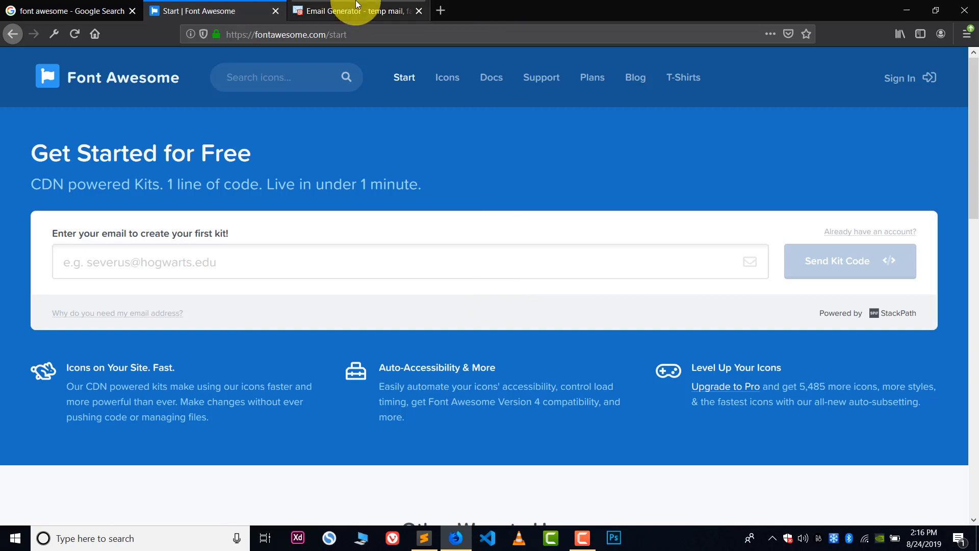
{"action": "left_click", "coordinate": [356, 11]}
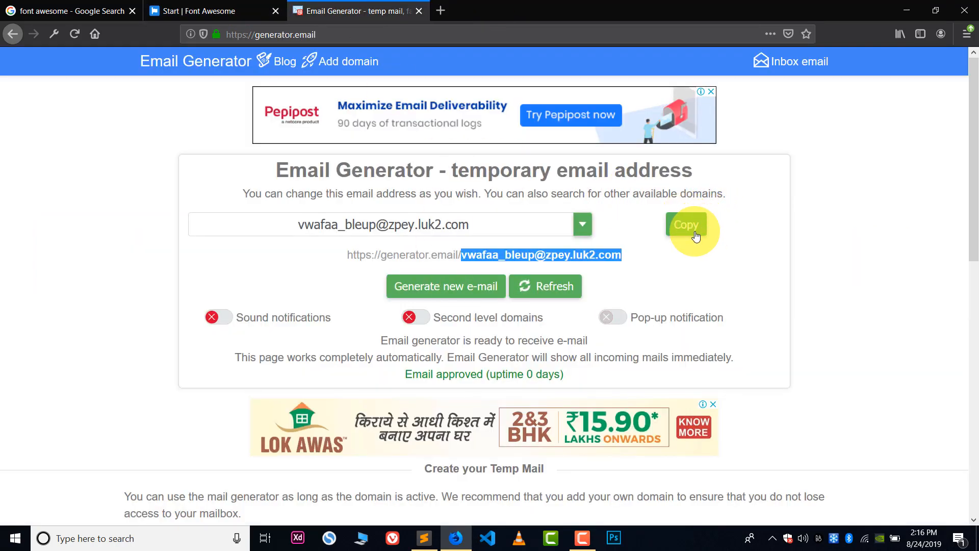
{"action": "left_click", "coordinate": [214, 11]}
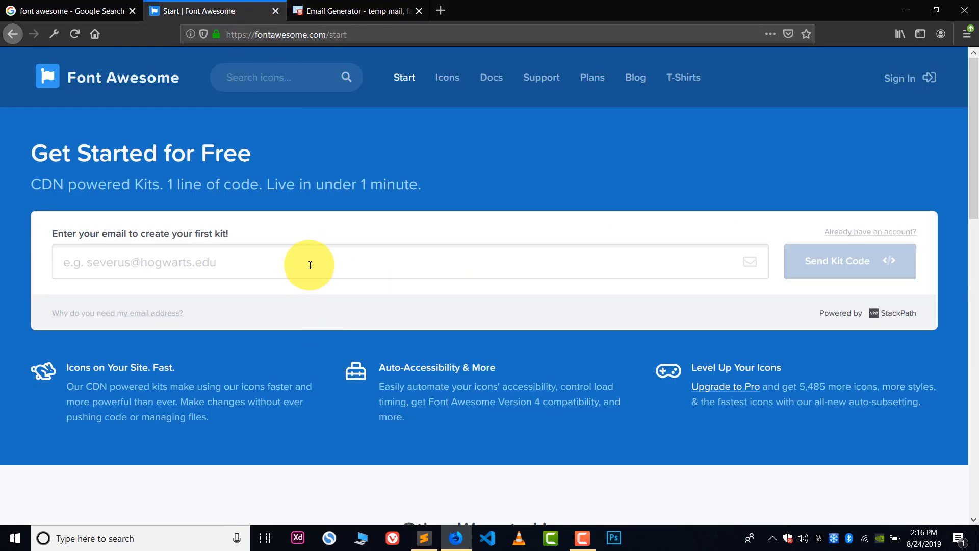
{"action": "left_click", "coordinate": [309, 262]}
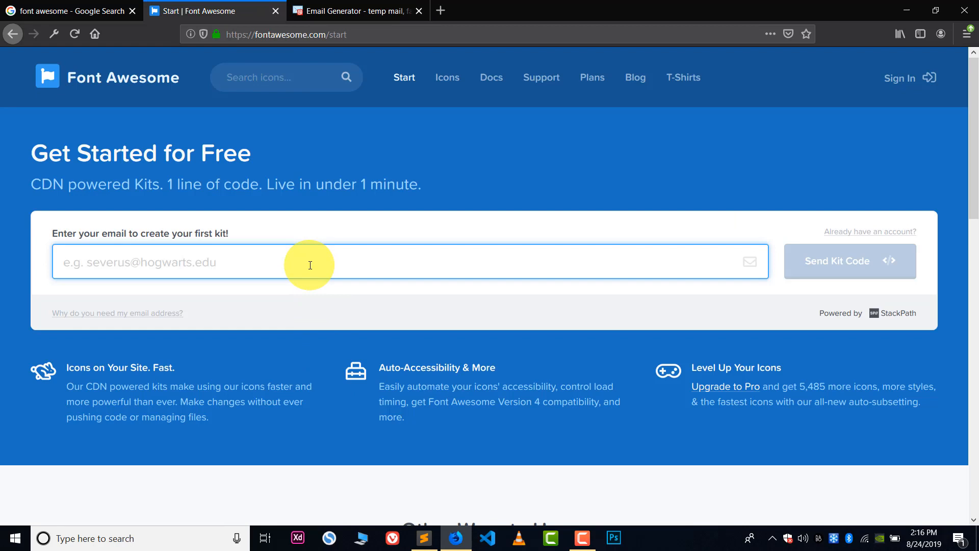
{"action": "left_click", "coordinate": [187, 262]}
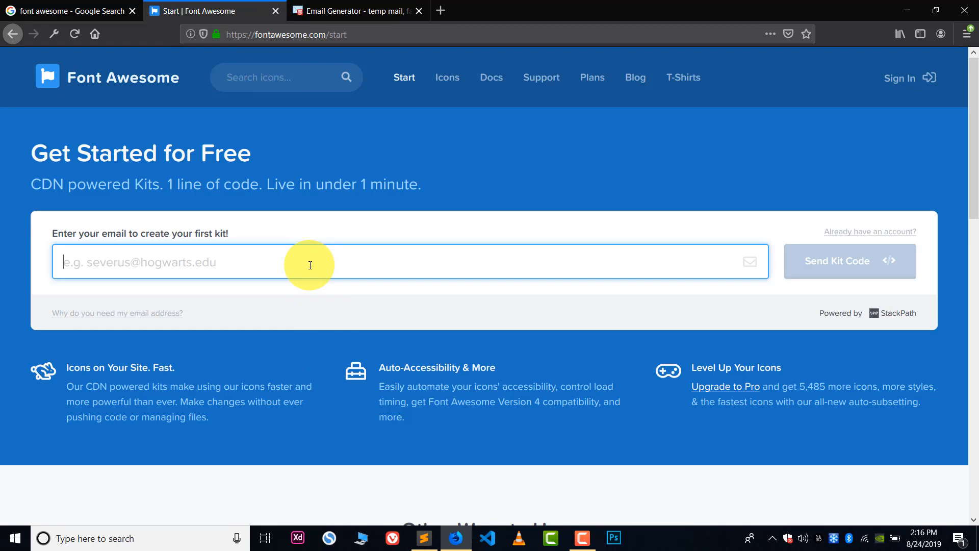
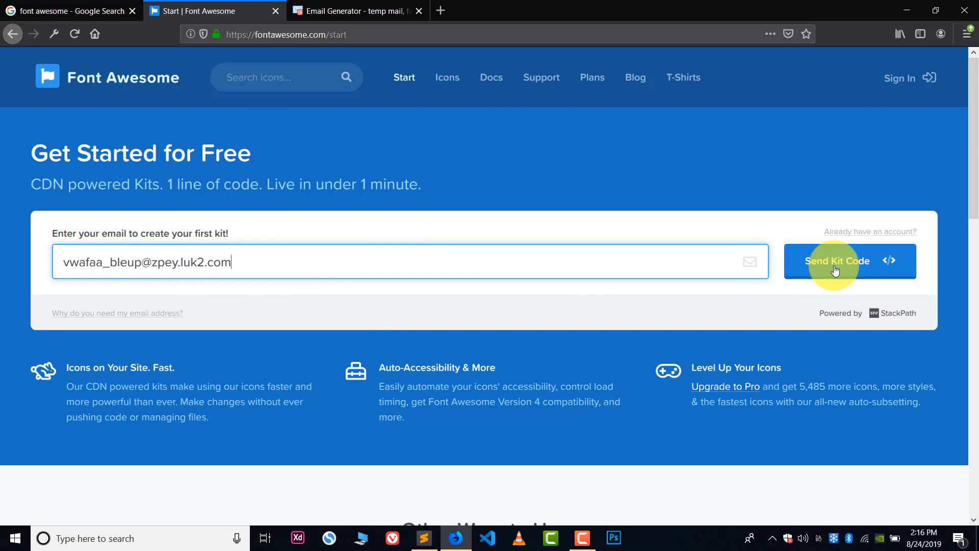
{"action": "left_click", "coordinate": [836, 261]}
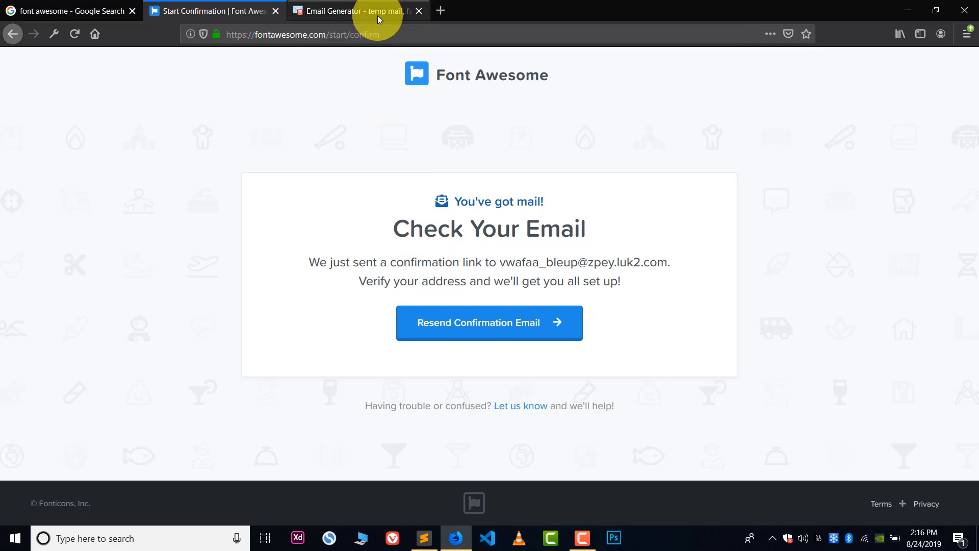
Follow the 'Confirm Your Email Address + Set Things Up' link in the temporary inbox
{"action": "left_click", "coordinate": [350, 11]}
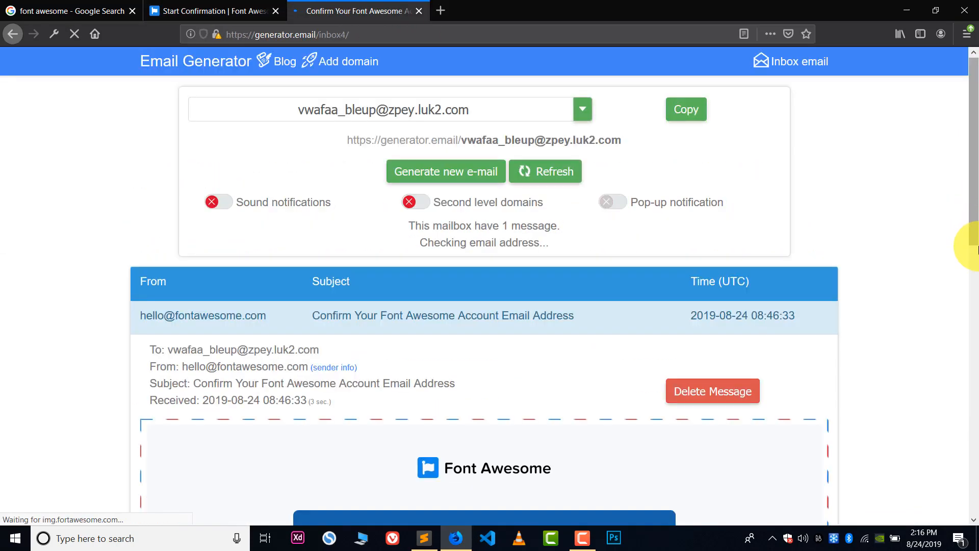
{"action": "scroll", "scroll_direction": "down", "scroll_amount": 3}
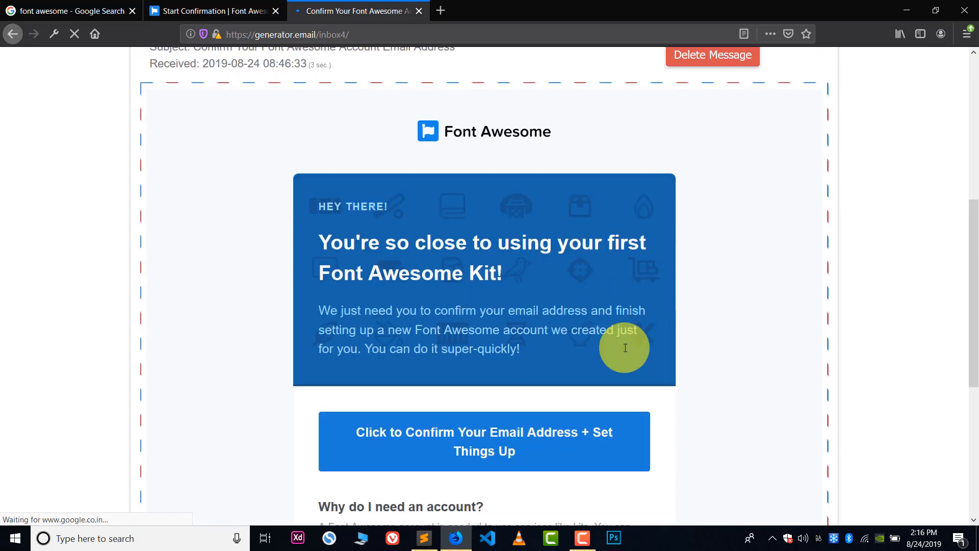
{"action": "scroll", "scroll_direction": "down", "scroll_amount": 3}
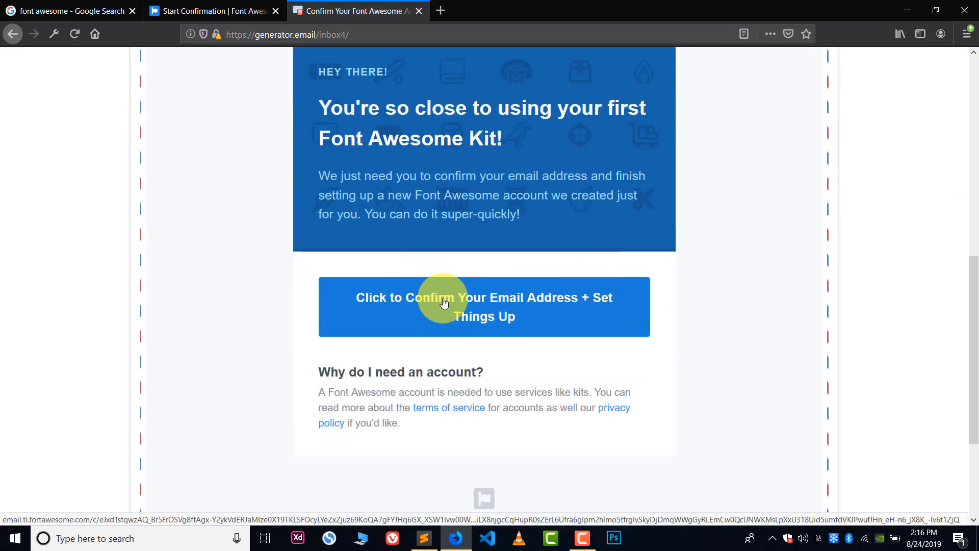
{"action": "left_click", "coordinate": [484, 306]}
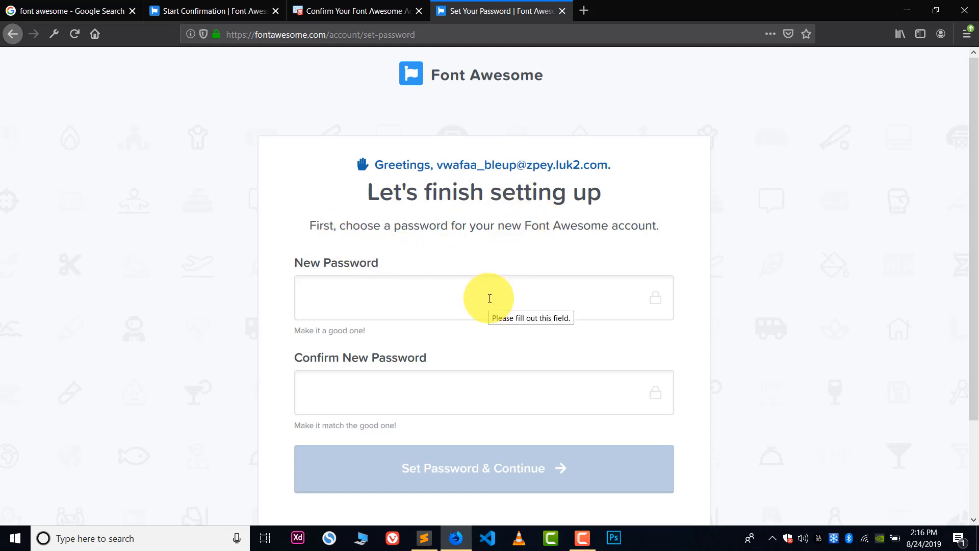
Set the account password and decline saving it in the browser
{"action": "left_click", "coordinate": [484, 298]}
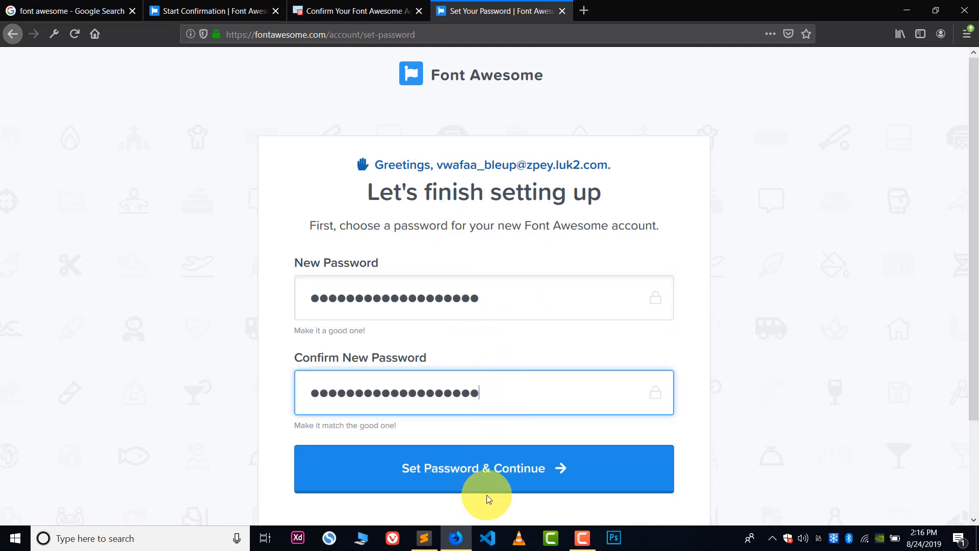
{"action": "left_click", "coordinate": [483, 469]}
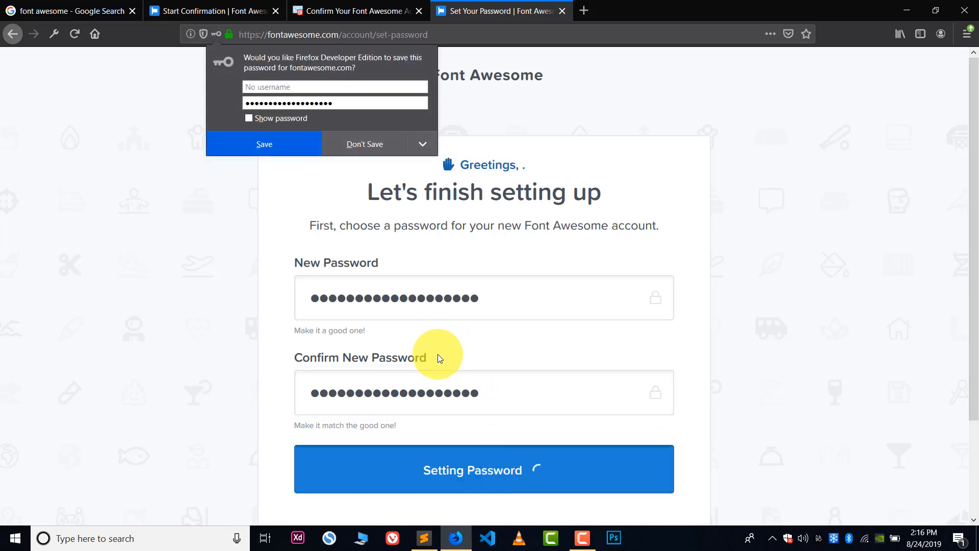
{"action": "left_click", "coordinate": [484, 470]}
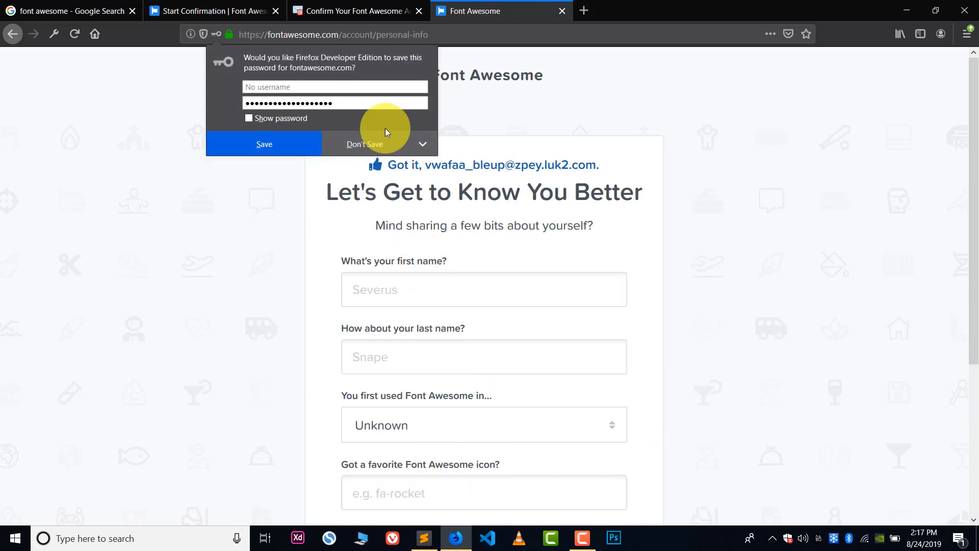
Fill the profile with 'asd' and first-used year 2017, then create the kit
{"action": "type", "text": "asd"}
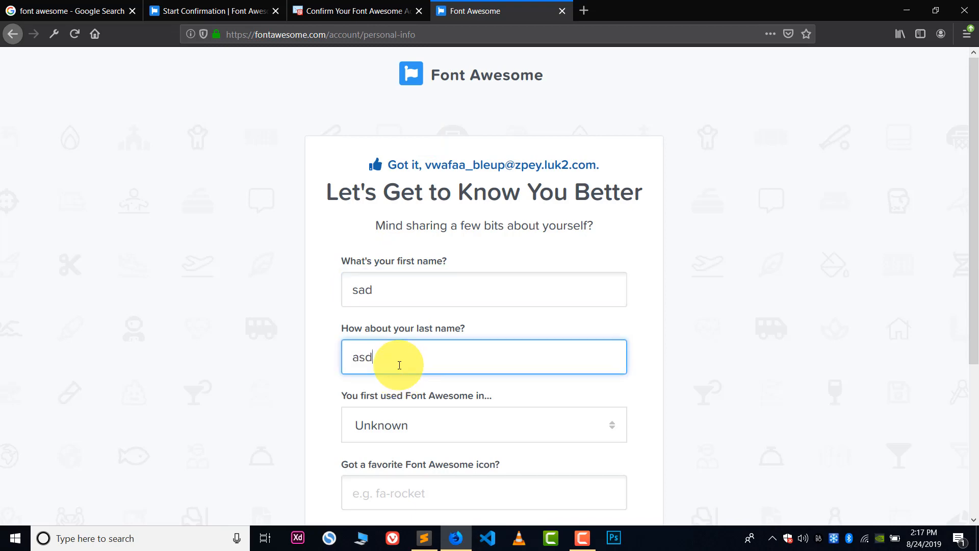
{"action": "left_click", "coordinate": [484, 425]}
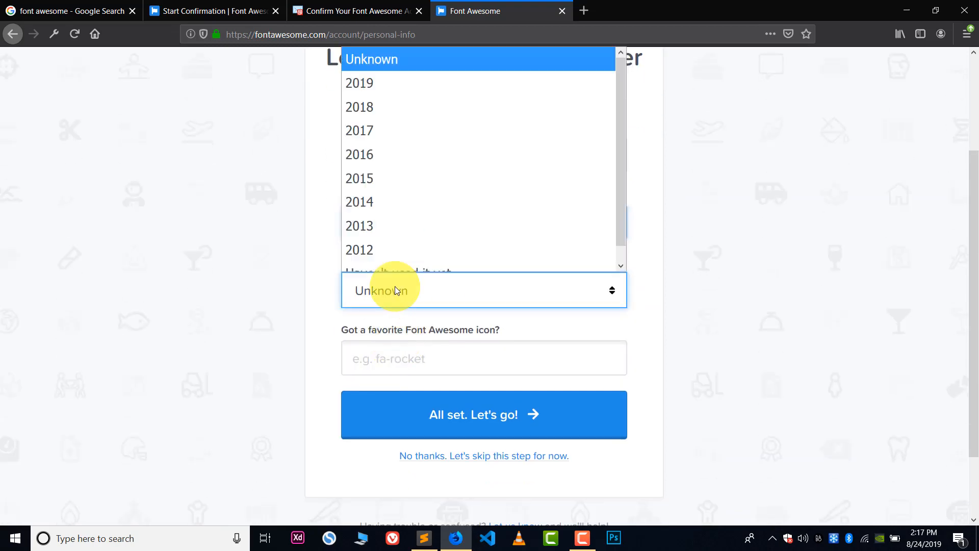
{"action": "left_click", "coordinate": [359, 130]}
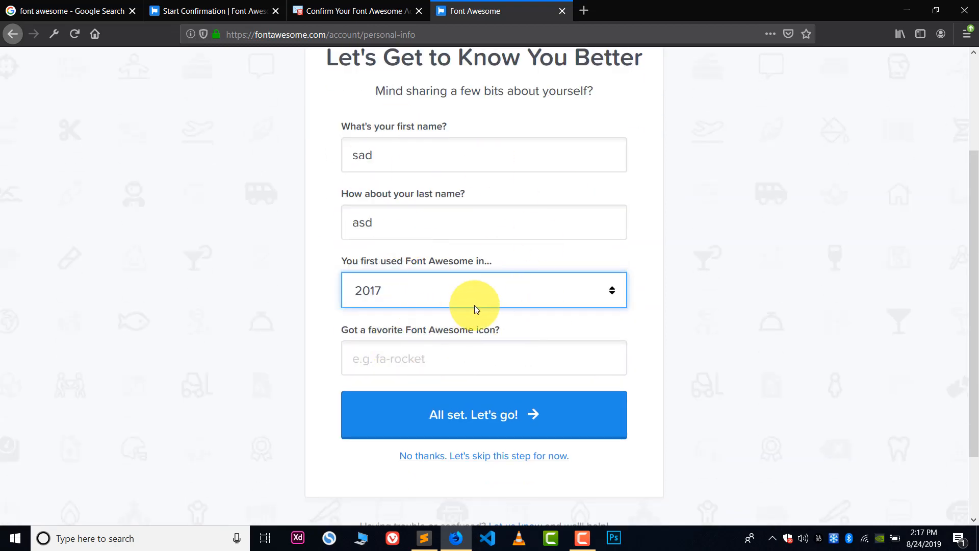
{"action": "type", "text": "asd"}
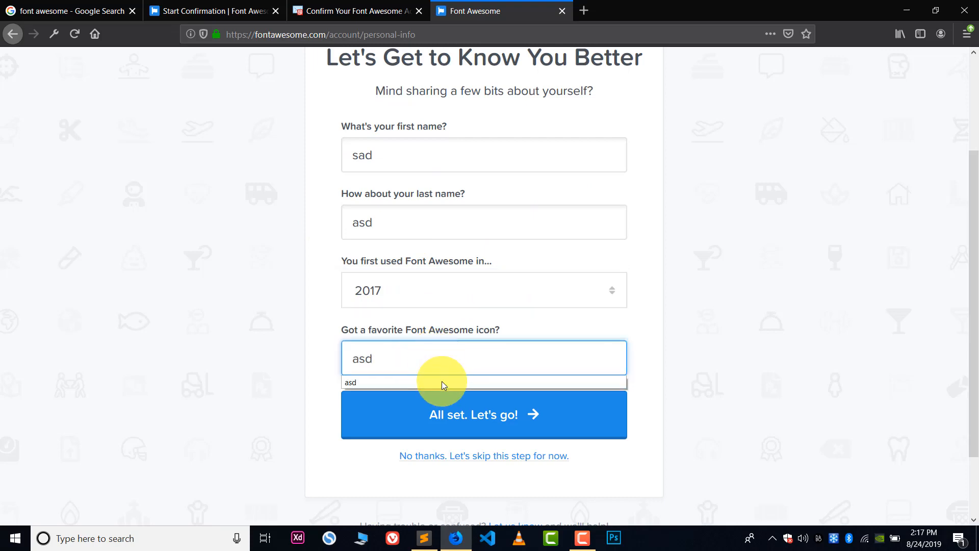
{"action": "left_click", "coordinate": [483, 414]}
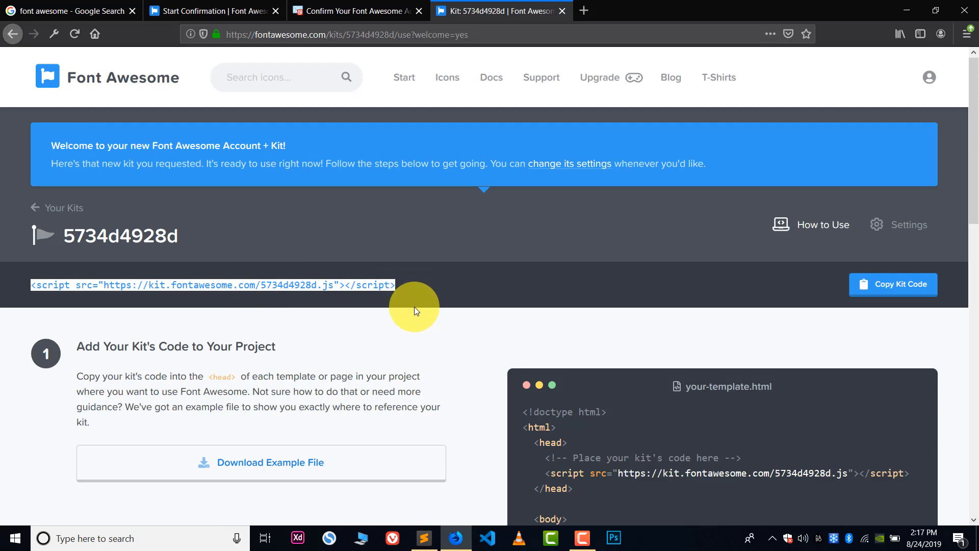
Select and copy the kit's <script> embed tag from the welcome page
{"action": "left_click", "coordinate": [424, 538]}
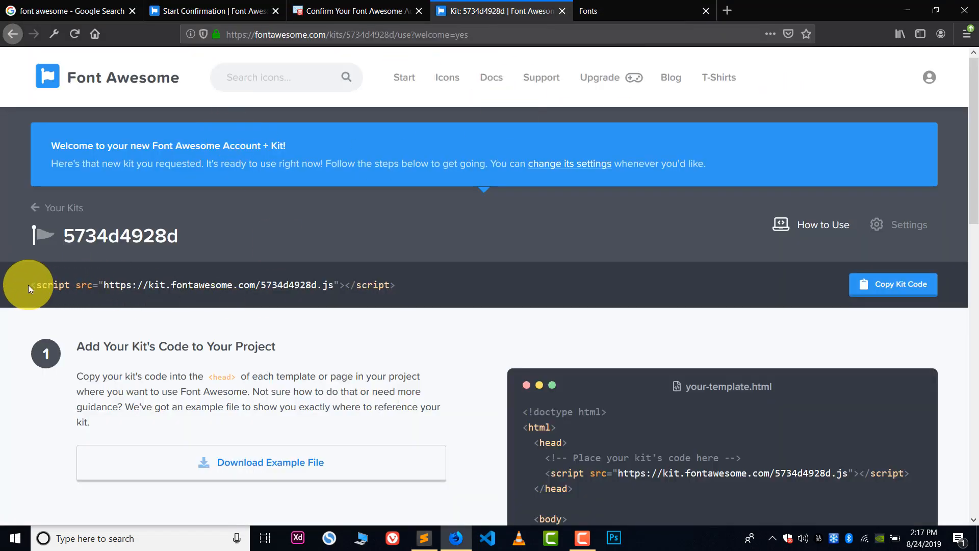
{"action": "left_click_drag", "start_coordinate": [28, 285], "coordinate": [368, 284]}
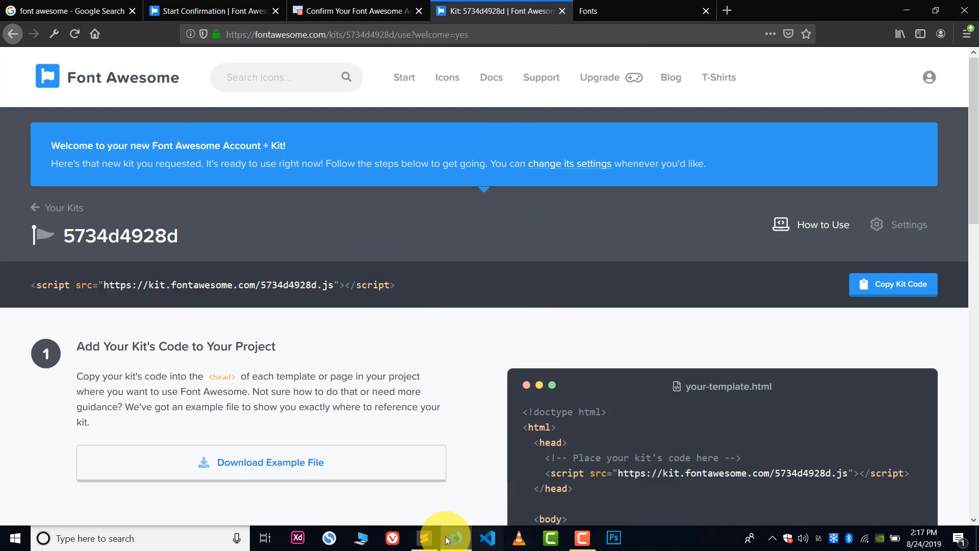
{"action": "left_click", "coordinate": [424, 538]}
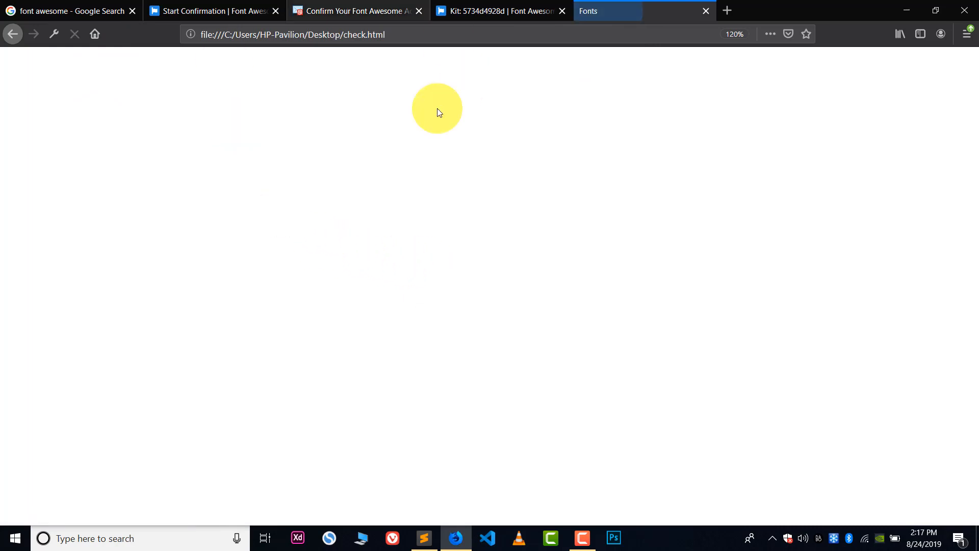
Bring up the Fonts tab showing the local check.html page
{"action": "left_click", "coordinate": [500, 11]}
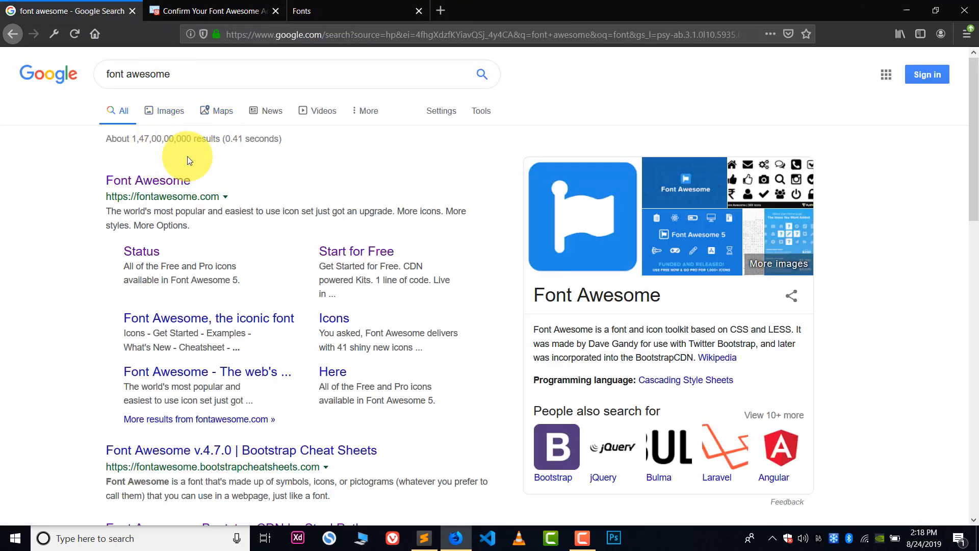
Return to the Font Awesome homepage from its Google result link
{"action": "left_click", "coordinate": [148, 181]}
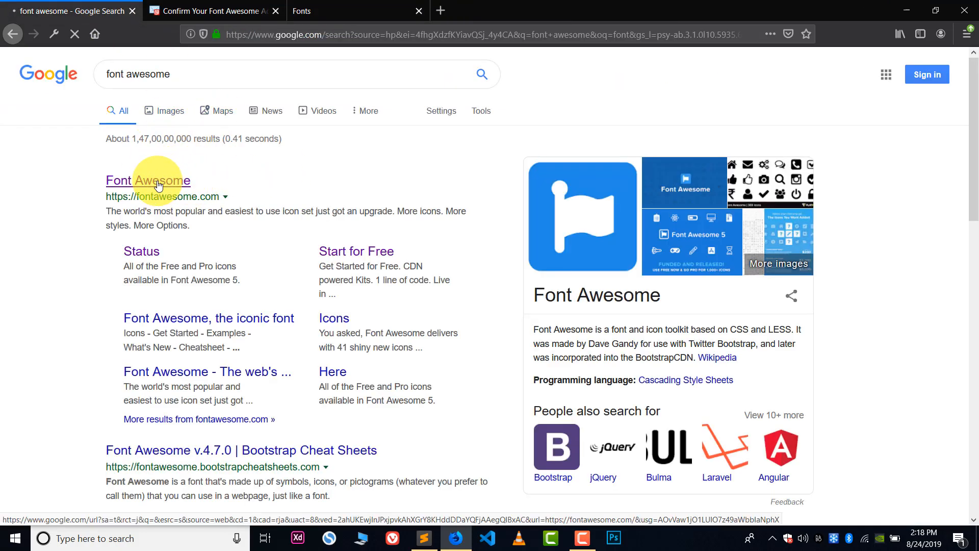
{"action": "left_click", "coordinate": [148, 181]}
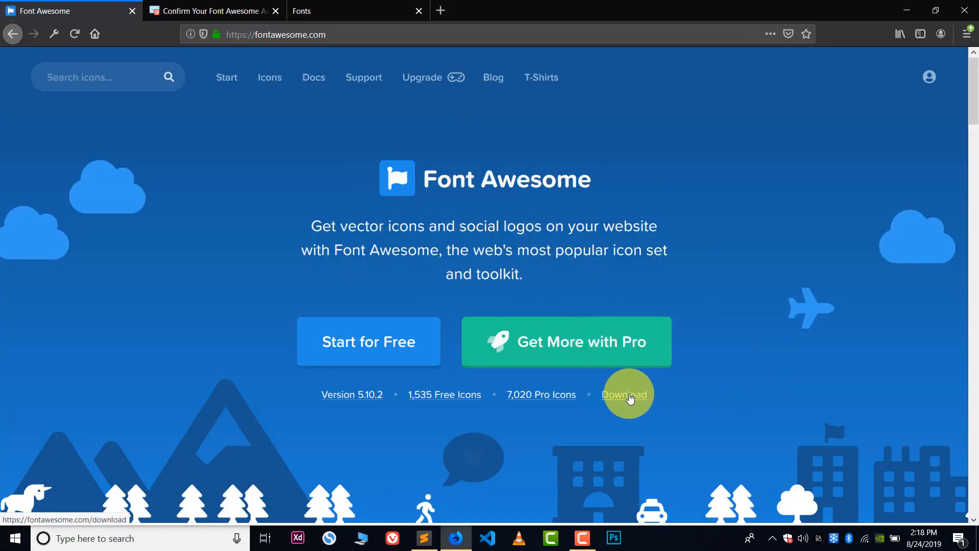
Open the Download page and scroll to the Web and Desktop options for 5.10.2
{"action": "left_click", "coordinate": [625, 394]}
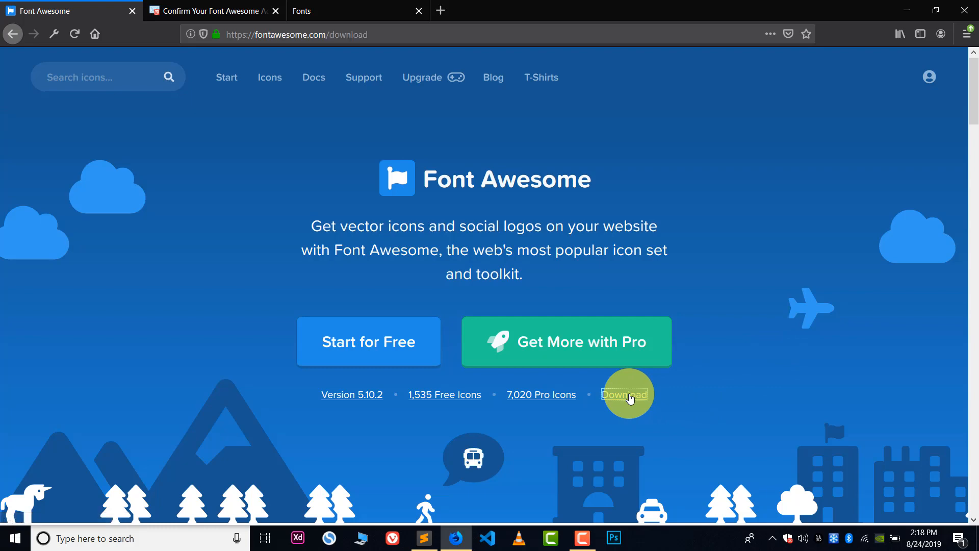
{"action": "left_click", "coordinate": [624, 394]}
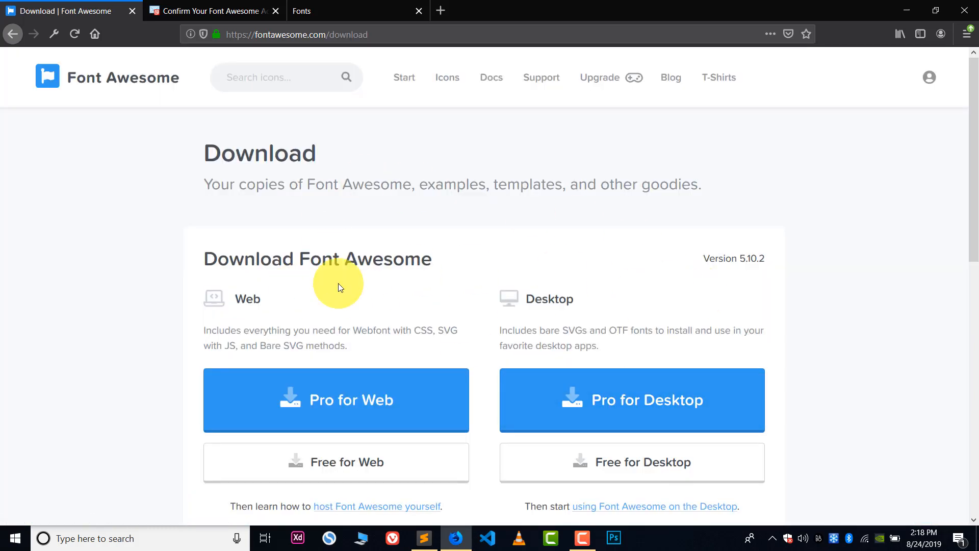
{"action": "mouse_move", "coordinate": [514, 299]}
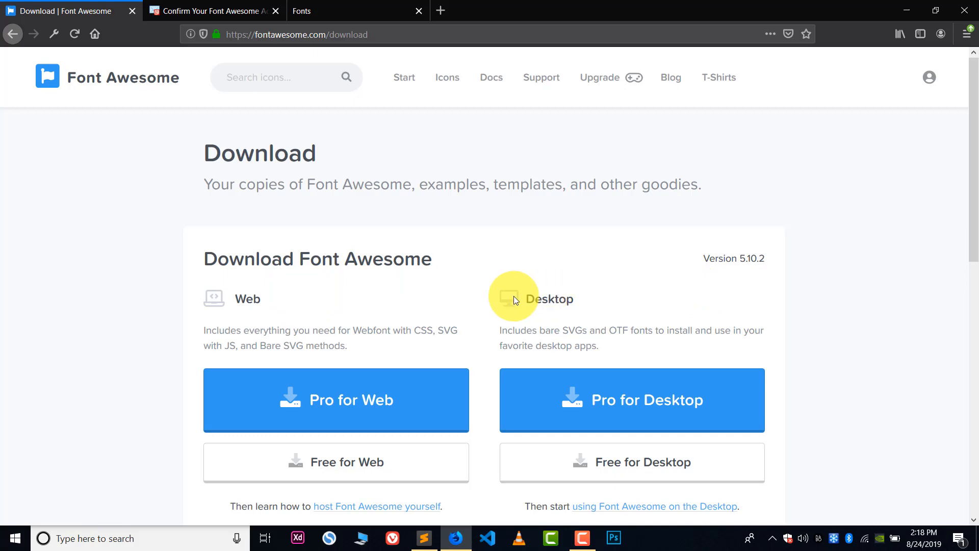
{"action": "mouse_move", "coordinate": [401, 312]}
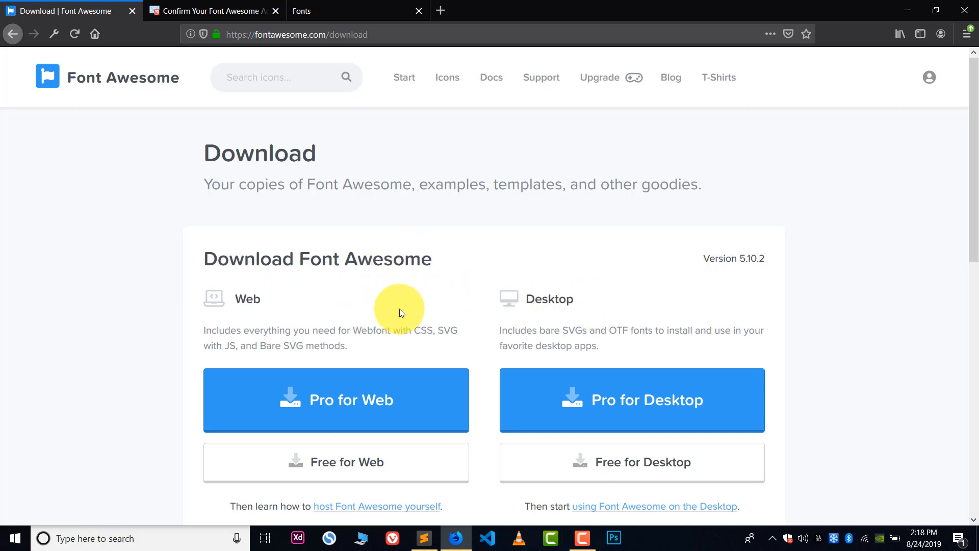
{"action": "scroll", "scroll_direction": "down", "scroll_amount": 3}
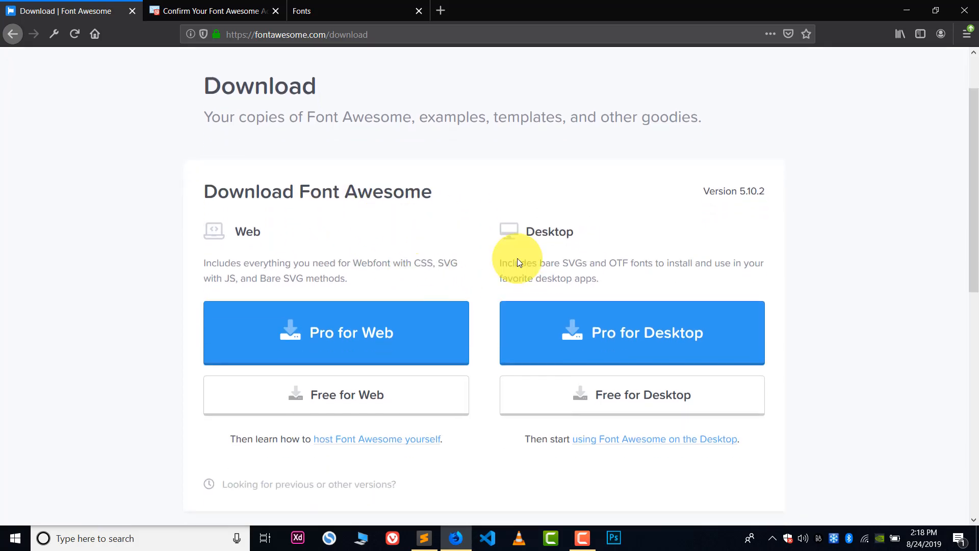
{"action": "mouse_move", "coordinate": [311, 254]}
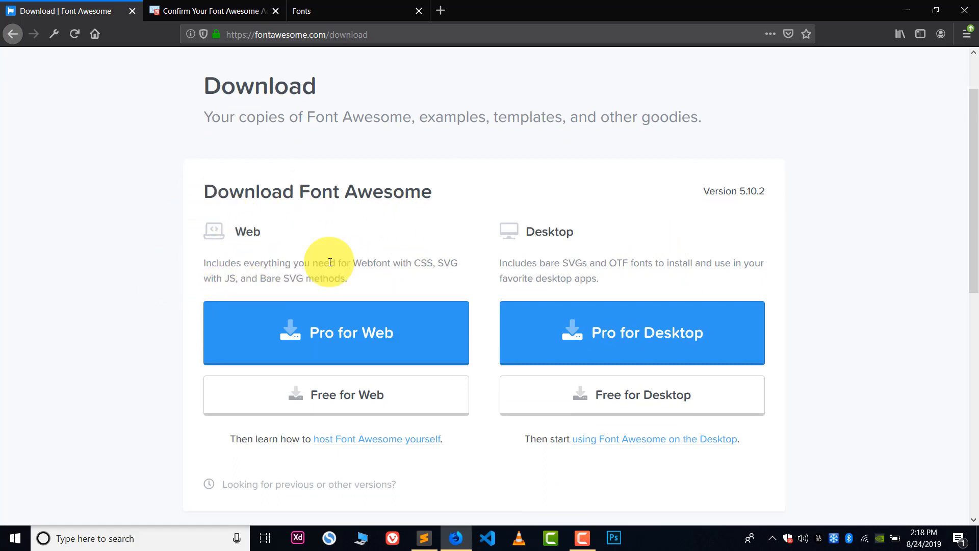
{"action": "mouse_move", "coordinate": [436, 398]}
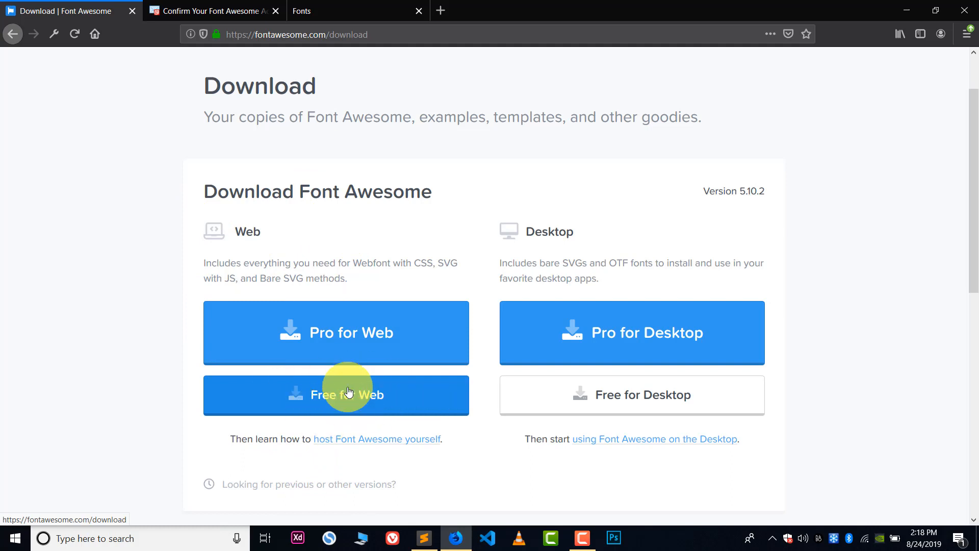
{"action": "mouse_move", "coordinate": [417, 339]}
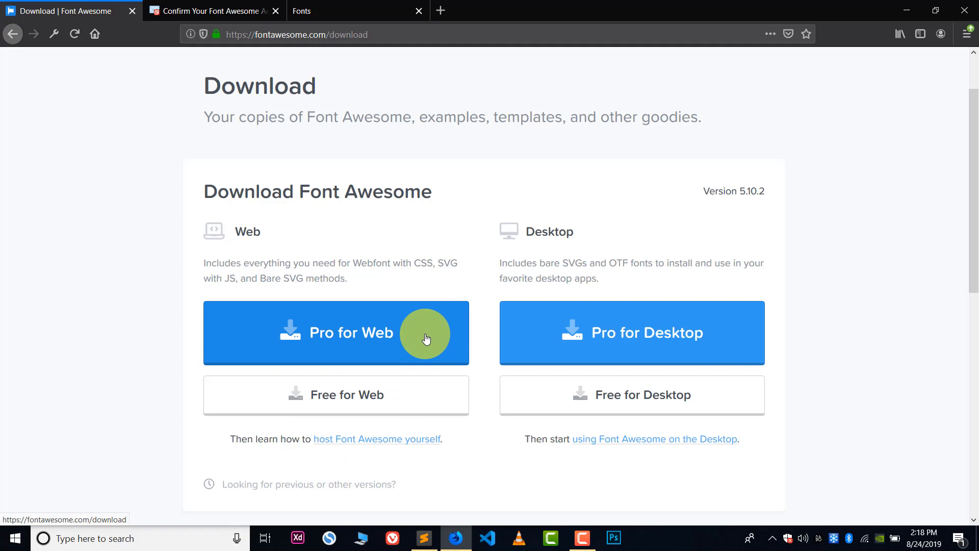
{"action": "mouse_move", "coordinate": [352, 342]}
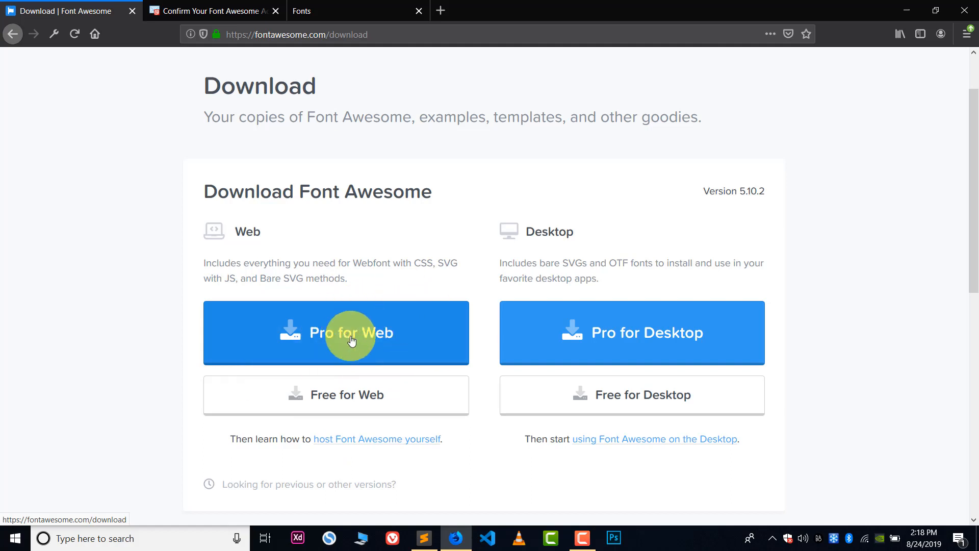
{"action": "mouse_move", "coordinate": [364, 355]}
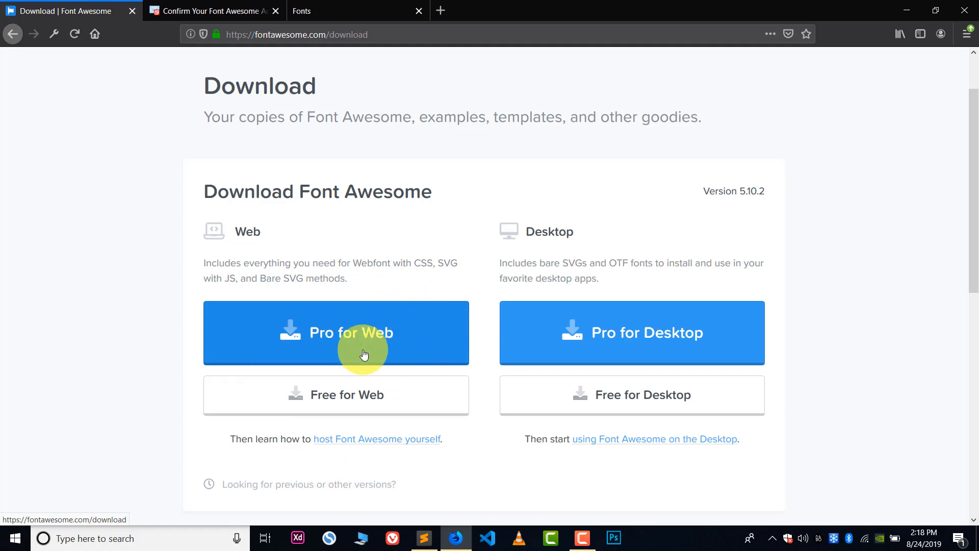
{"action": "mouse_move", "coordinate": [433, 326]}
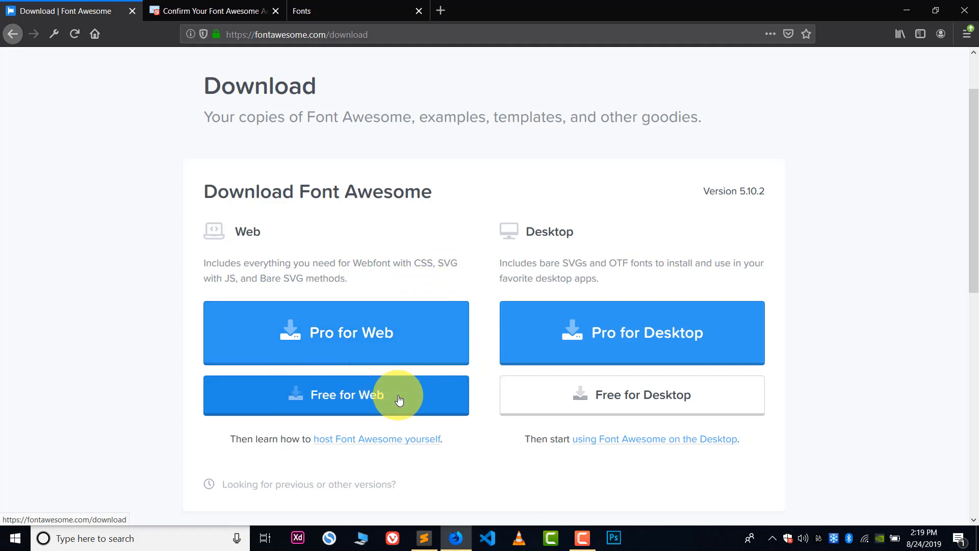
Download fontawesome-free-5.10.2-web.zip via Free for Web and dismiss the download prompt
{"action": "left_click", "coordinate": [336, 395]}
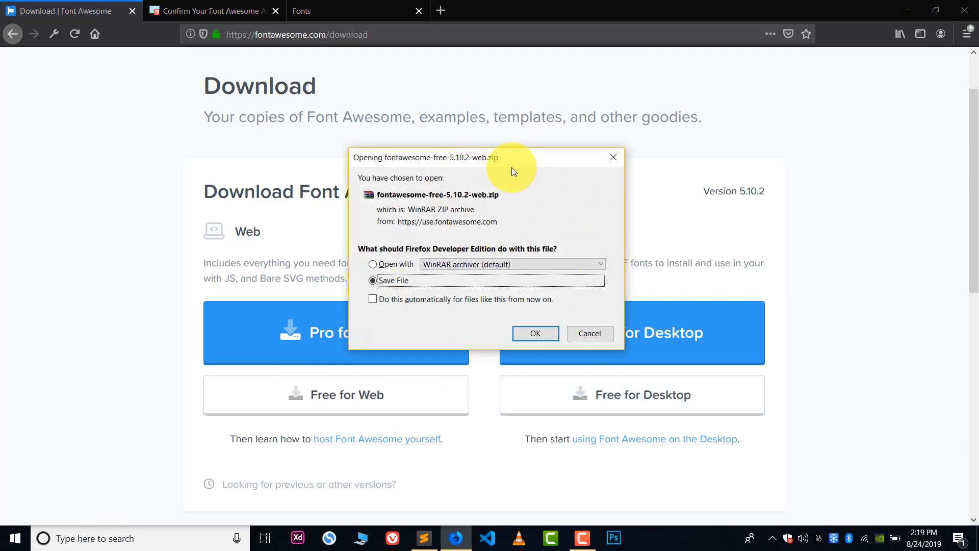
{"action": "mouse_move", "coordinate": [612, 156]}
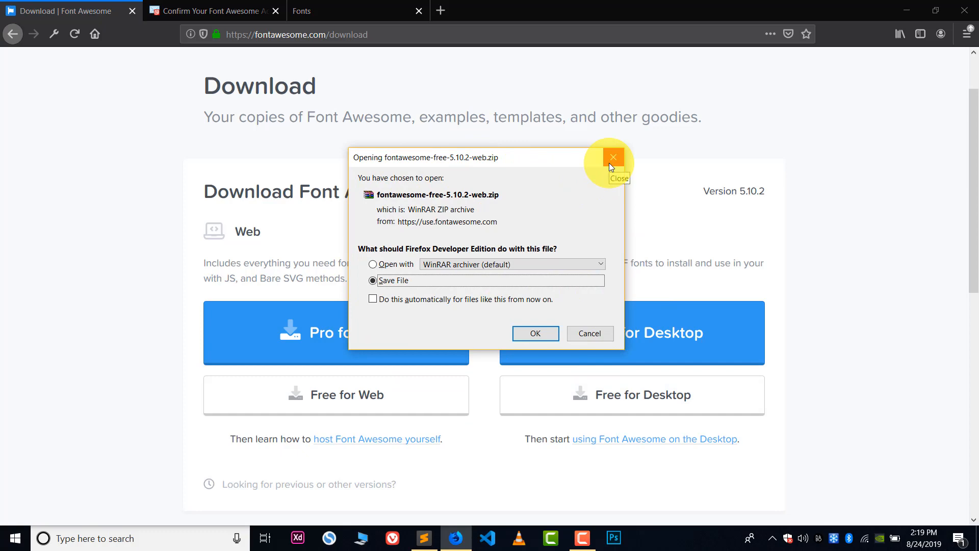
{"action": "left_click", "coordinate": [613, 157]}
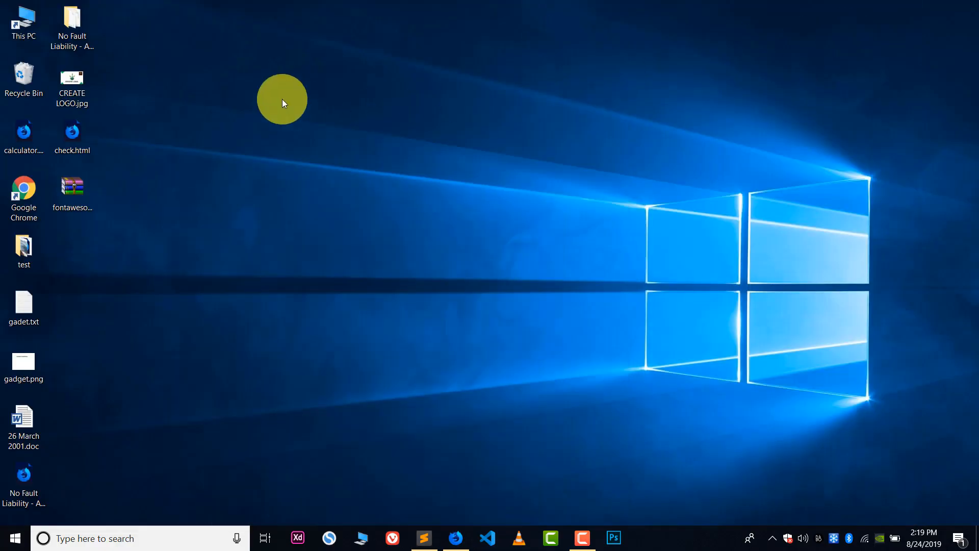
Extract fontawesome-free-5.10.2-web.zip in place with 'Extract Here'
{"action": "left_click", "coordinate": [72, 191]}
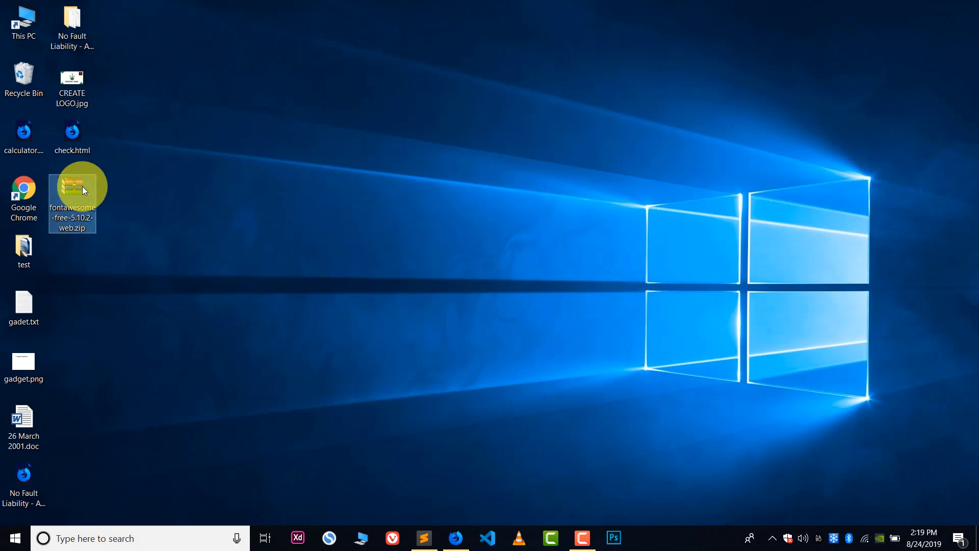
{"action": "right_click", "coordinate": [72, 190]}
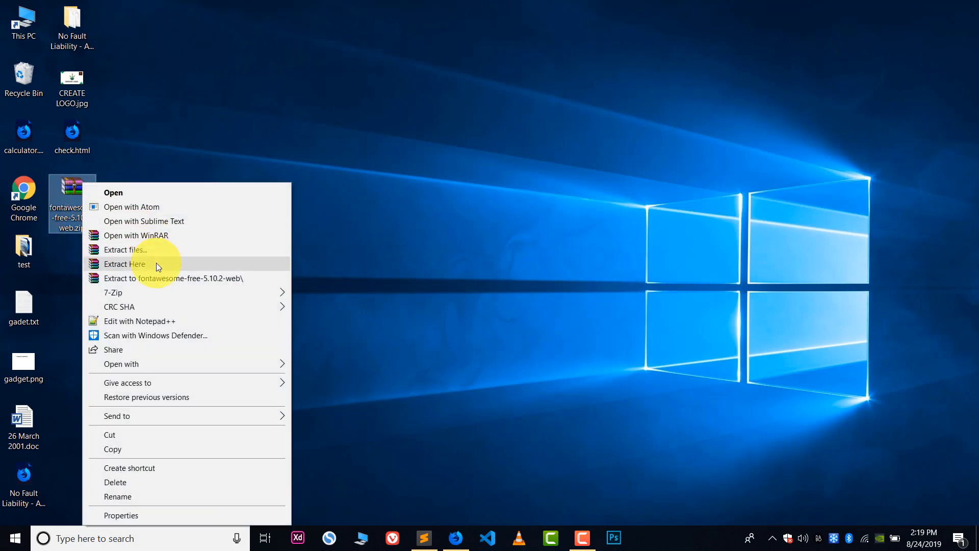
{"action": "left_click", "coordinate": [124, 264]}
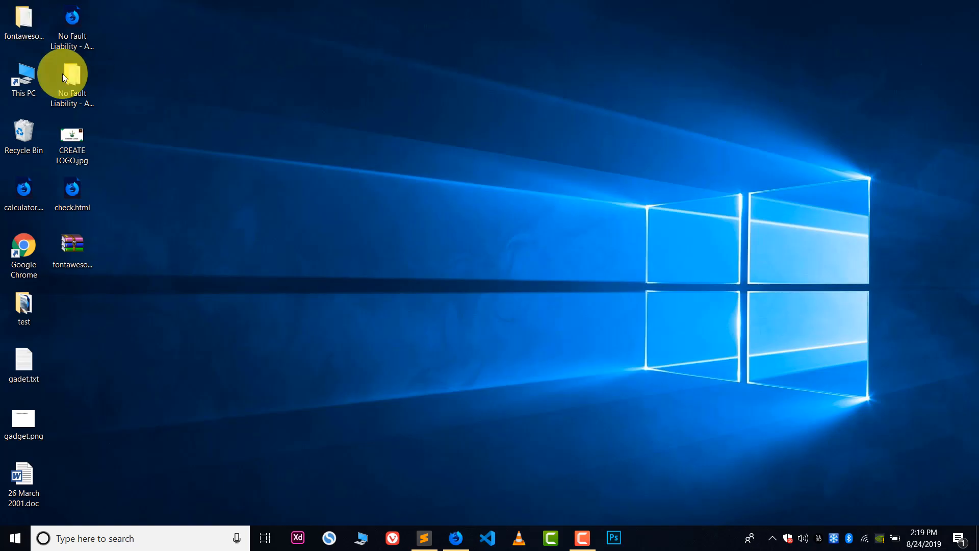
Open the extracted fontawesome-free-5.10.2-web folder from the desktop in File Explorer
{"action": "double_click", "coordinate": [70, 72]}
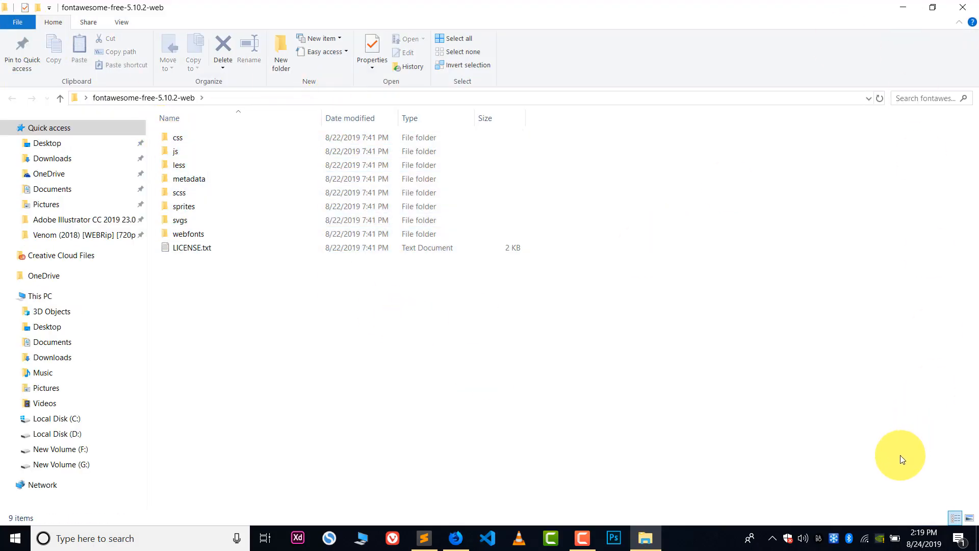
{"action": "mouse_move", "coordinate": [621, 173]}
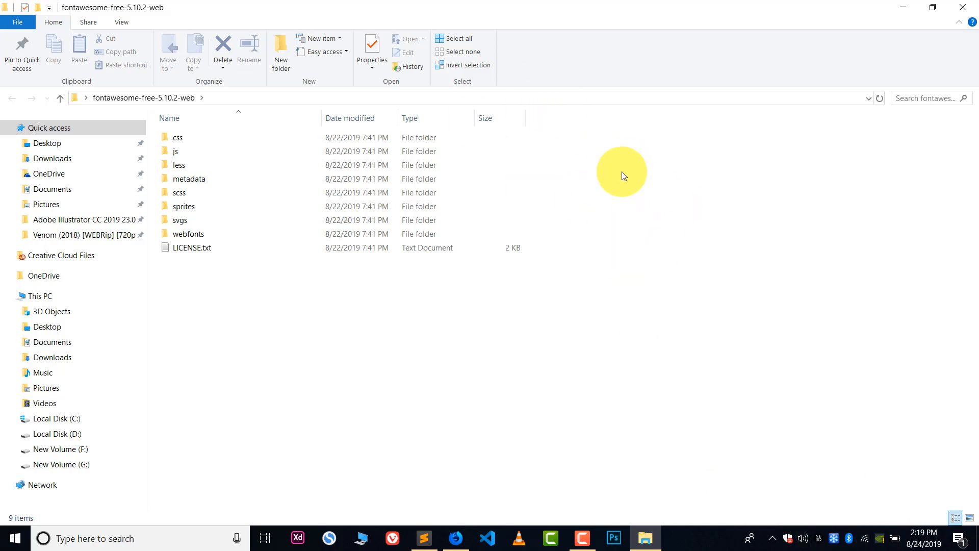
{"action": "mouse_move", "coordinate": [841, 504]}
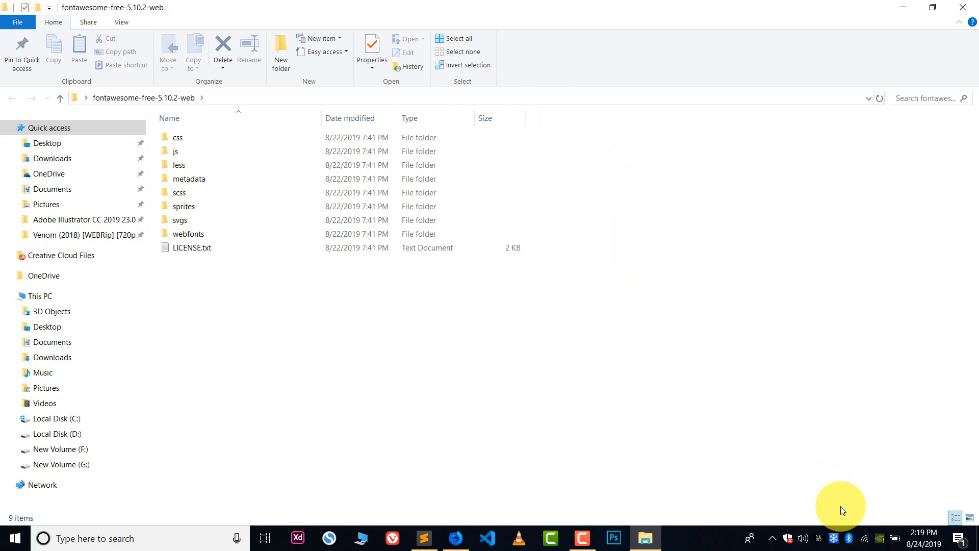
{"action": "mouse_move", "coordinate": [670, 473]}
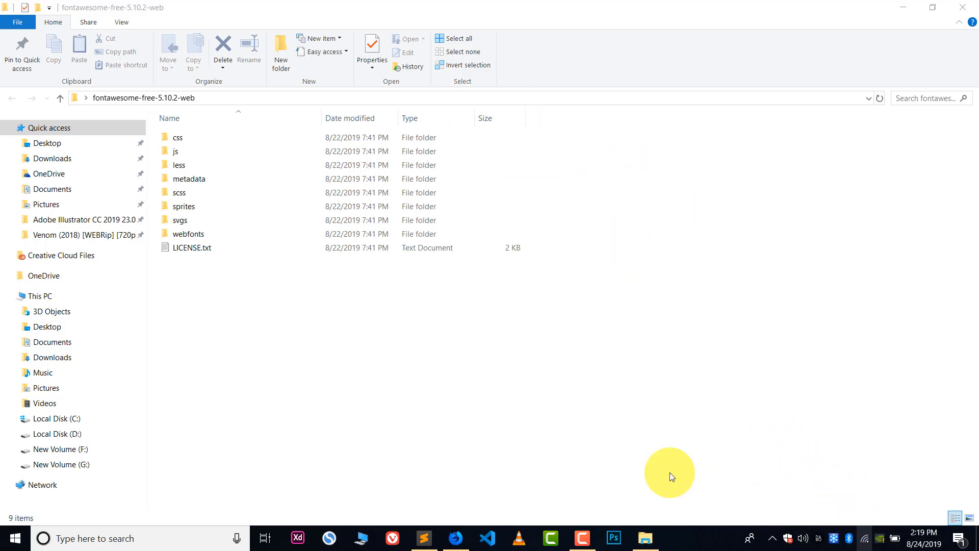
{"action": "left_click", "coordinate": [865, 538]}
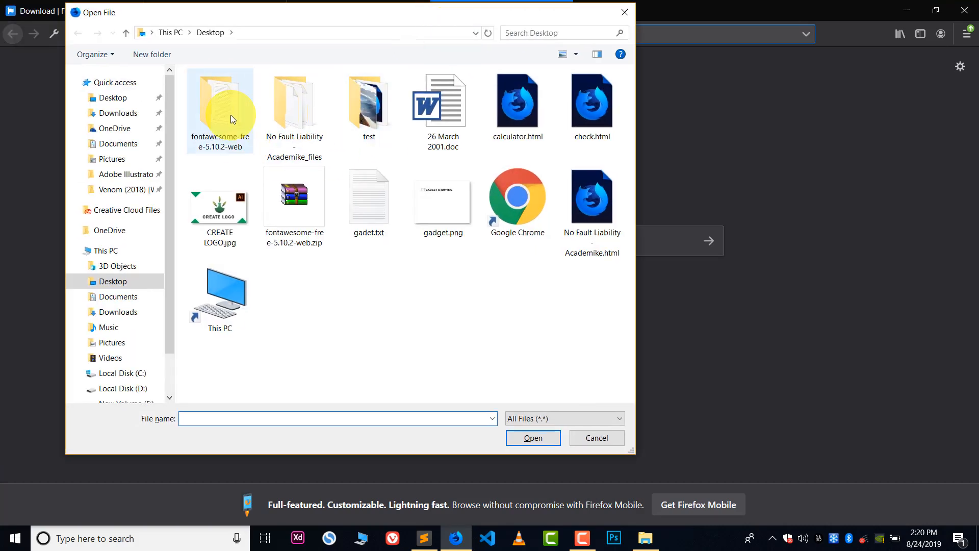
{"action": "mouse_move", "coordinate": [240, 112]}
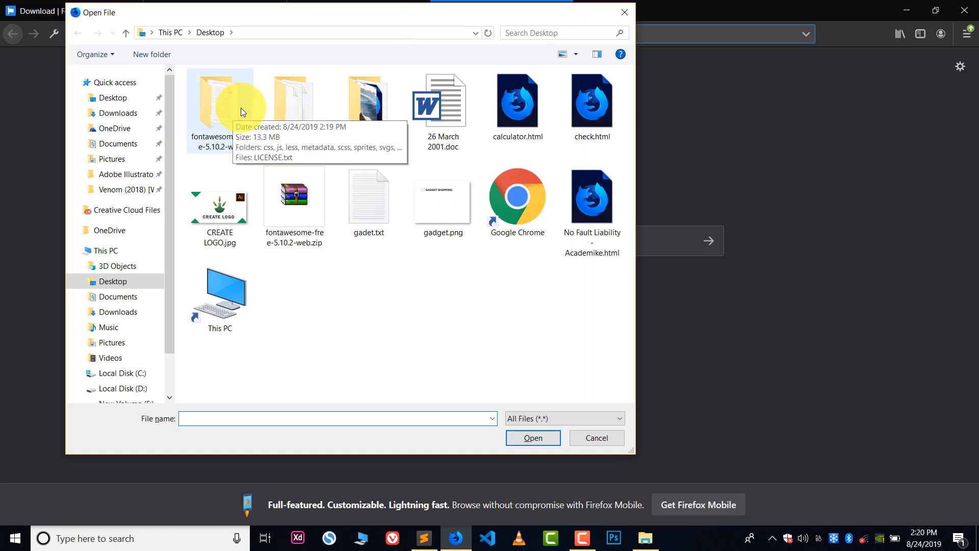
Open fontawesome-free-5.10.2-web/css/all.css in Firefox and copy its file address
{"action": "double_click", "coordinate": [220, 97]}
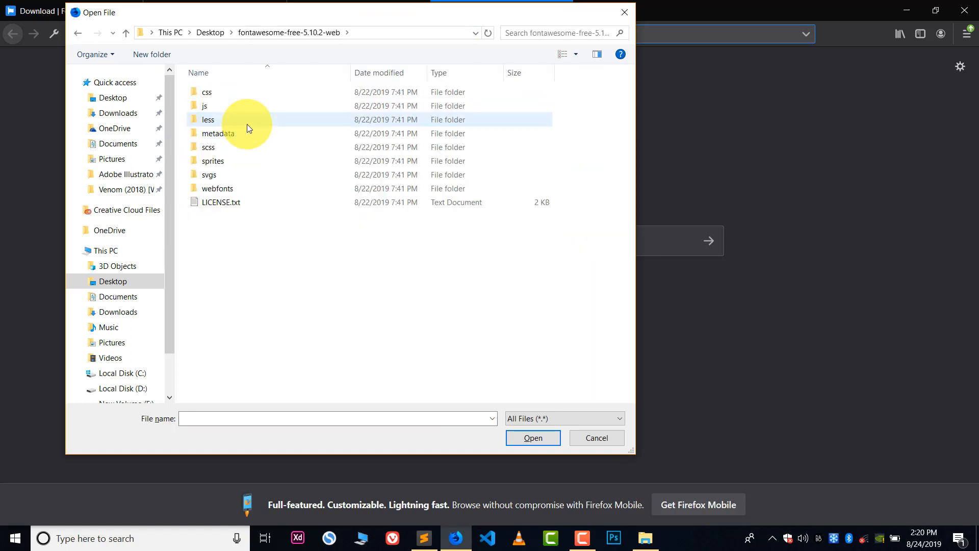
{"action": "left_click", "coordinate": [206, 92]}
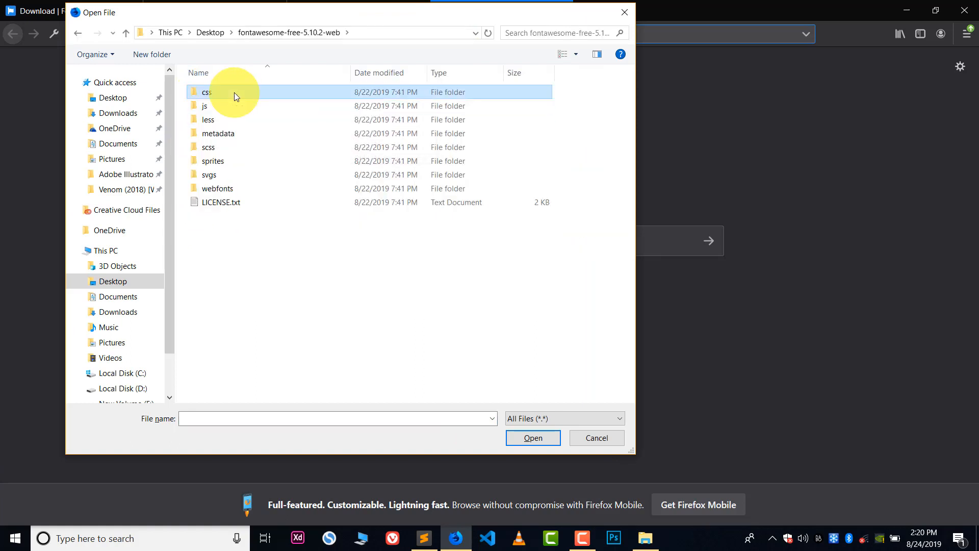
{"action": "double_click", "coordinate": [206, 92]}
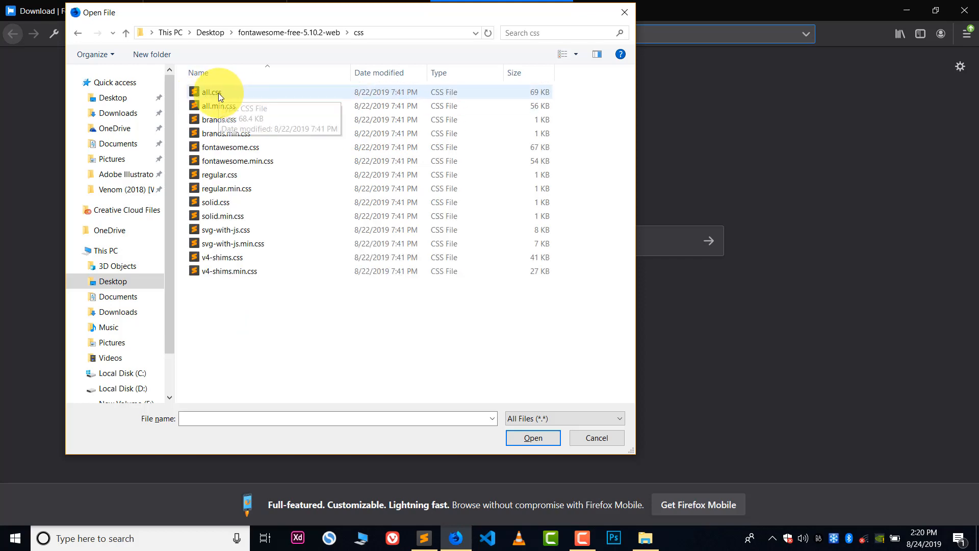
{"action": "double_click", "coordinate": [212, 92]}
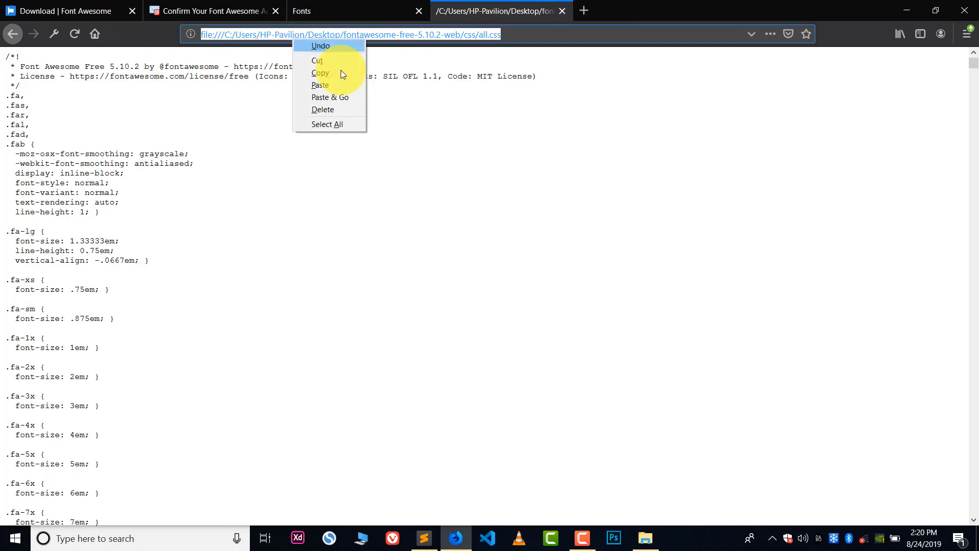
{"action": "left_click", "coordinate": [424, 537]}
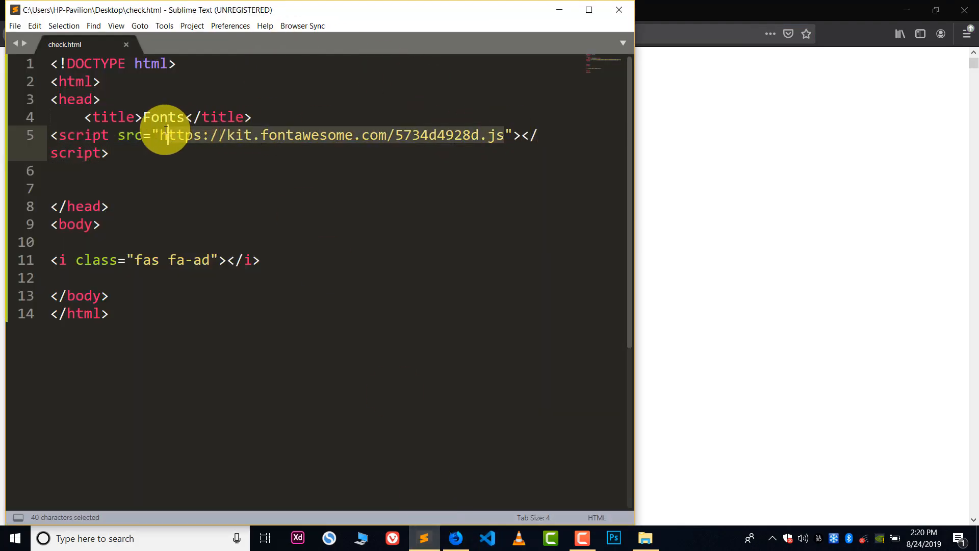
Replace the script src with 'file:///C:/Users/HP-Pavilion/Desktop/fontawesome-free-5.10.2-web/css/all.css'
{"action": "type", "text": "file:///C:/Users/HP-Pavilion/Desktop/fontawesome-free-5.10.2-web/css/all.css"}
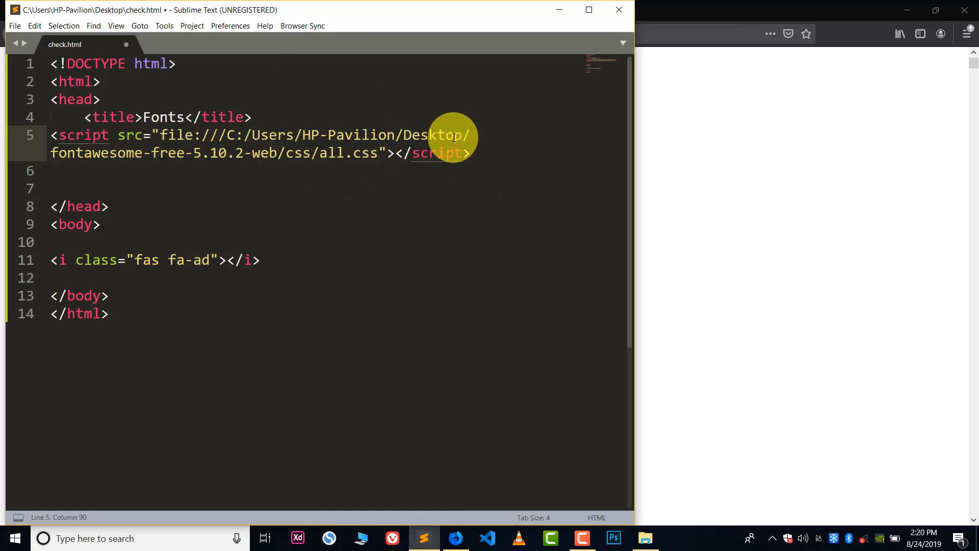
{"action": "mouse_move", "coordinate": [59, 135]}
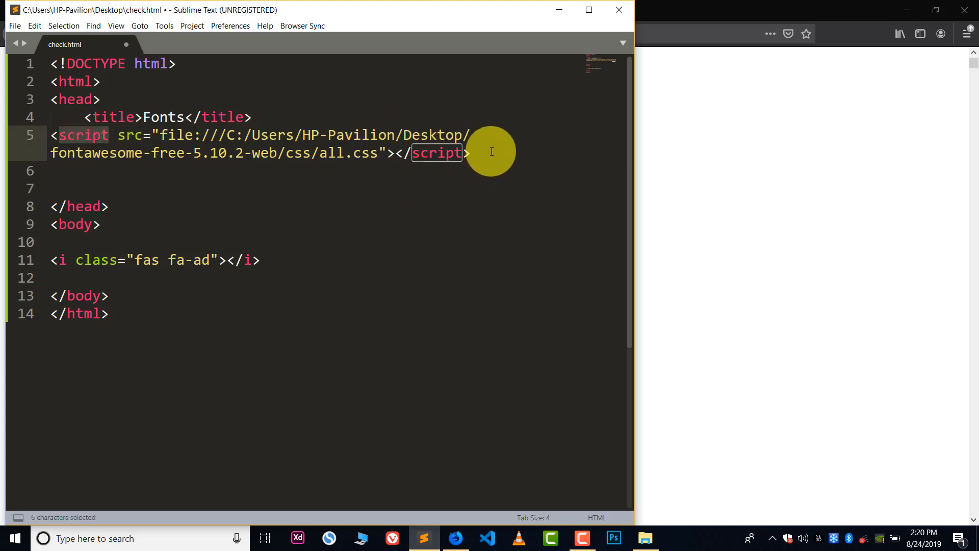
{"action": "key", "text": "Delete"}
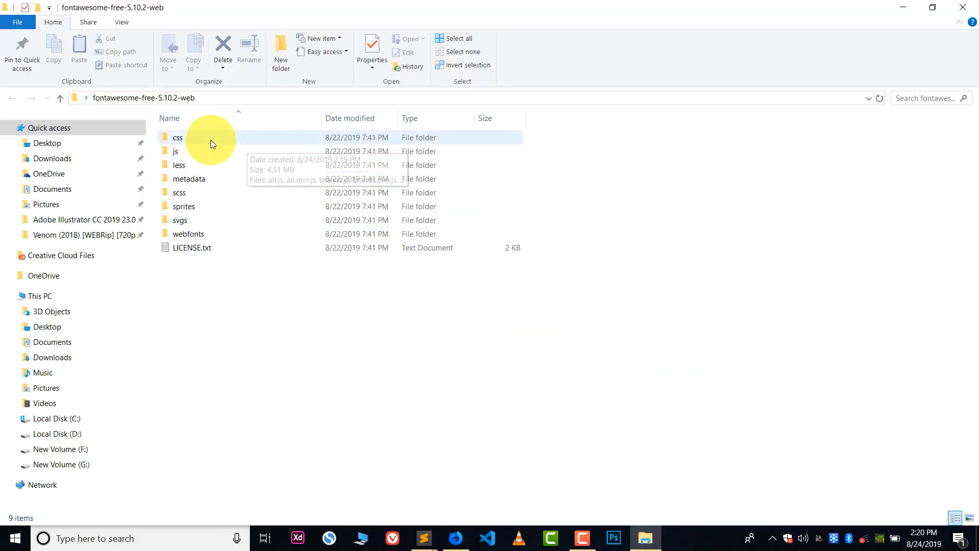
{"action": "double_click", "coordinate": [177, 137]}
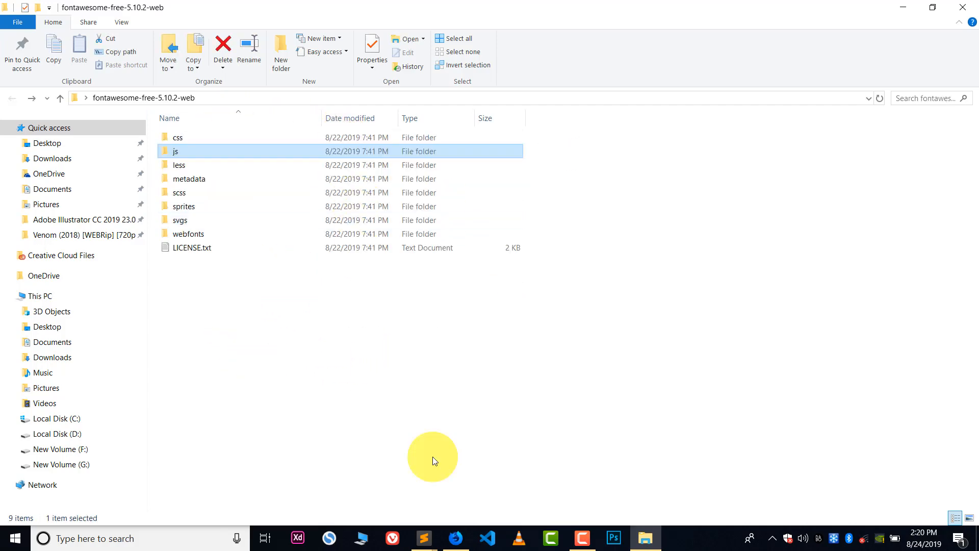
{"action": "left_click", "coordinate": [423, 538]}
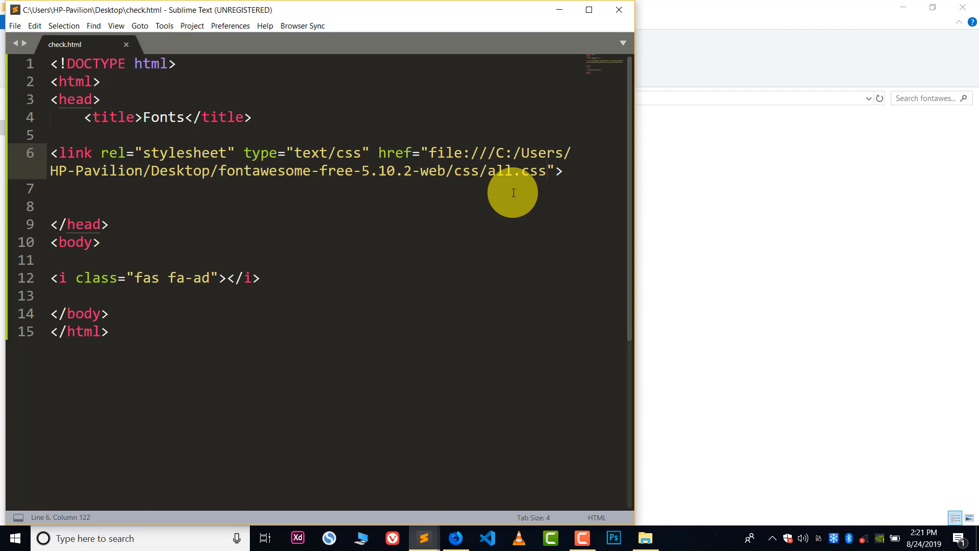
{"action": "mouse_move", "coordinate": [504, 333]}
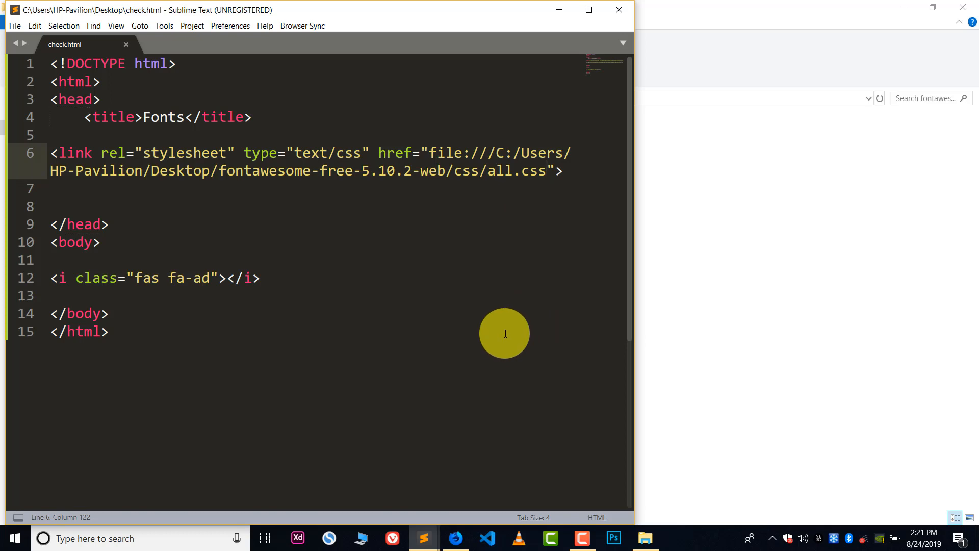